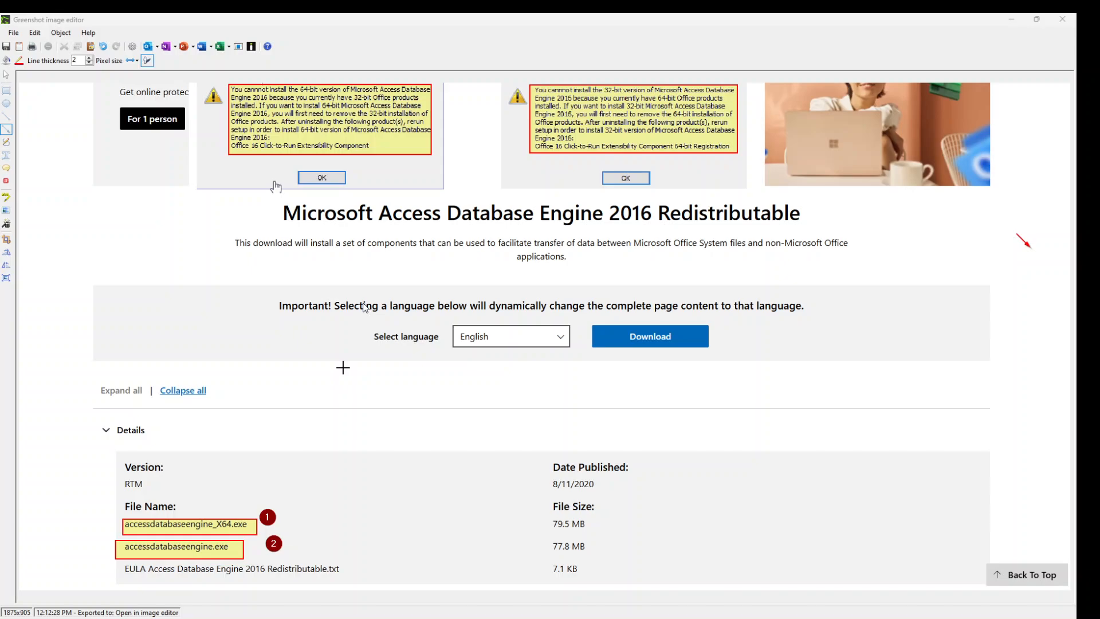
Step: Draw a red arrow from a boxed installer file name up to its Office bitness error dialog
left_click_drag(212, 511, 281, 195)
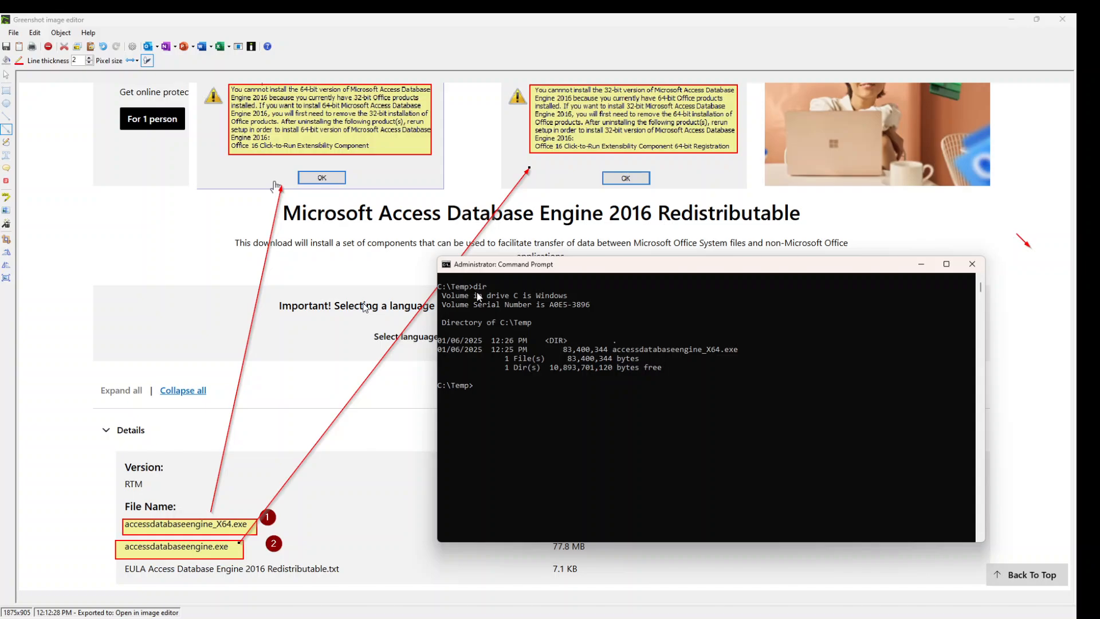
Step: List C:\Temp, then silently run AccessDatabaseEngine_x64.exe /quiet
type("dir")
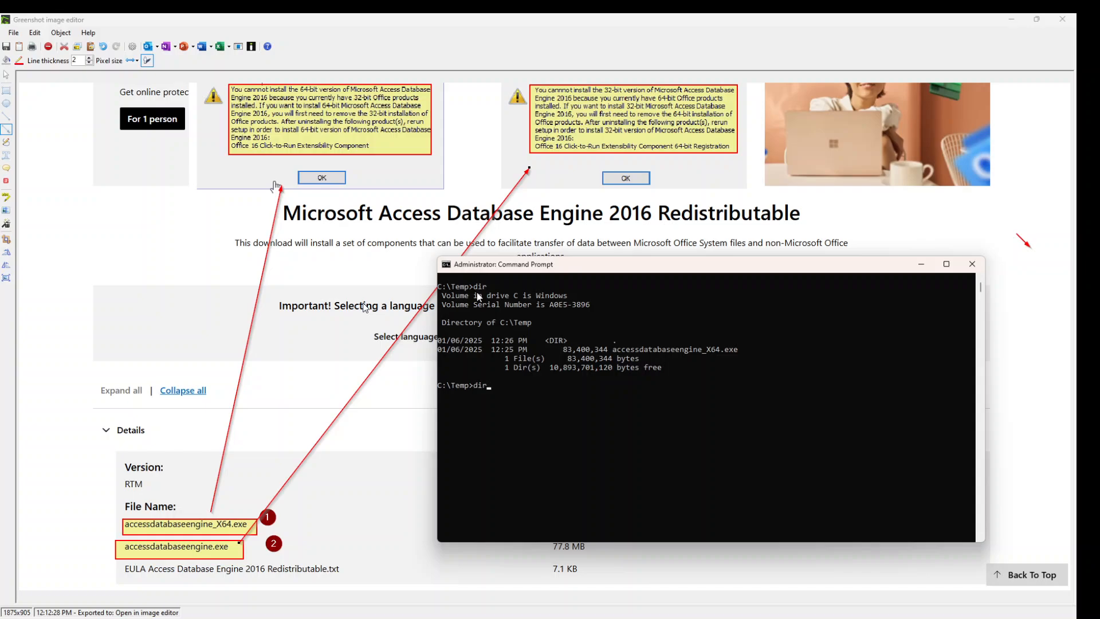
type("AccessDatabaseEngine_x64.exe /quiet")
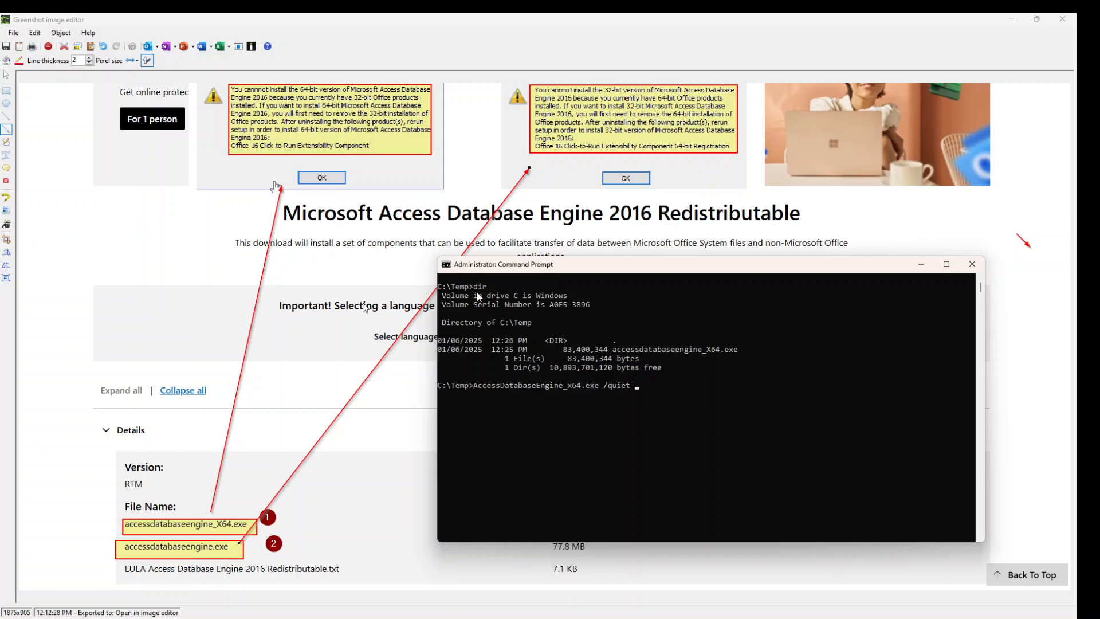
key("enter")
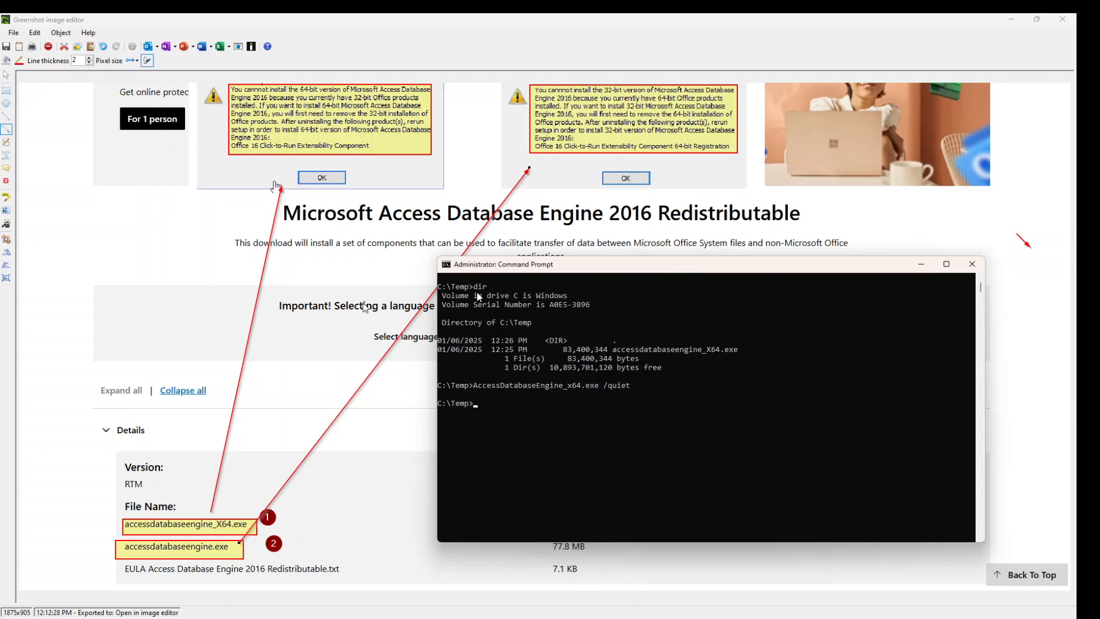